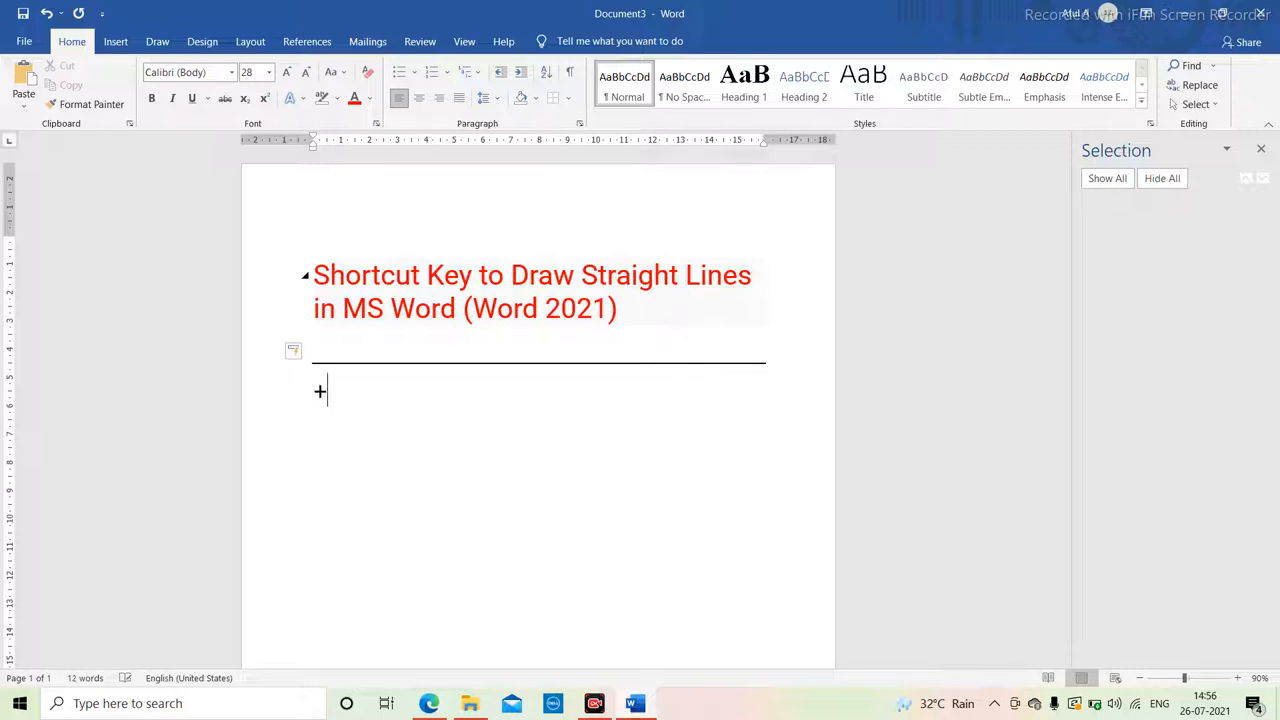
Add a double line (===) and a thick triple line (###), then type *** beneath them
type("===")
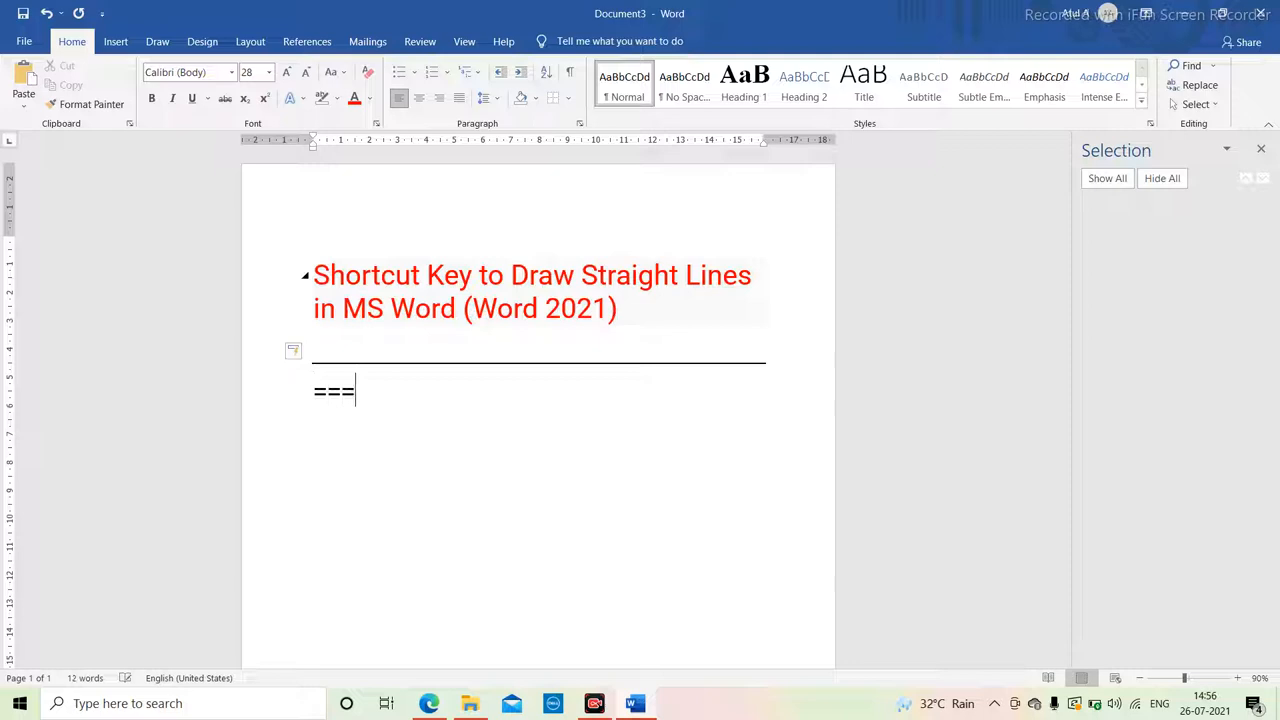
key("Enter")
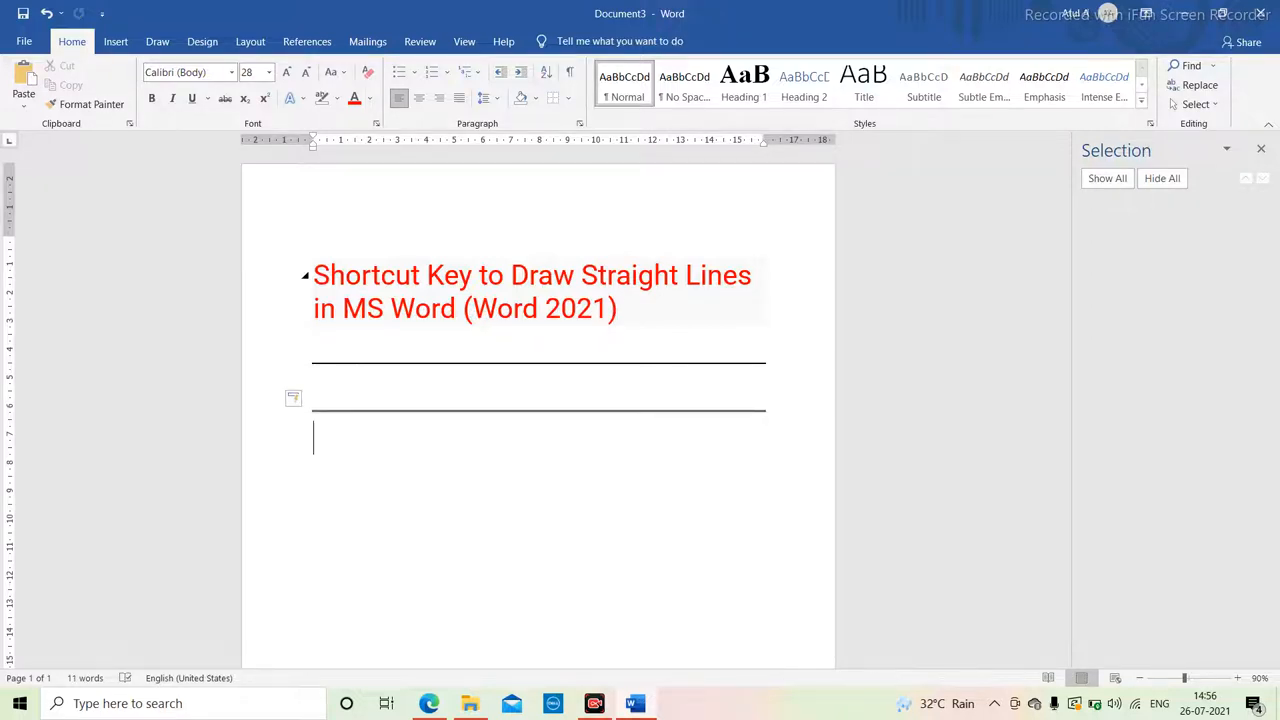
type("###")
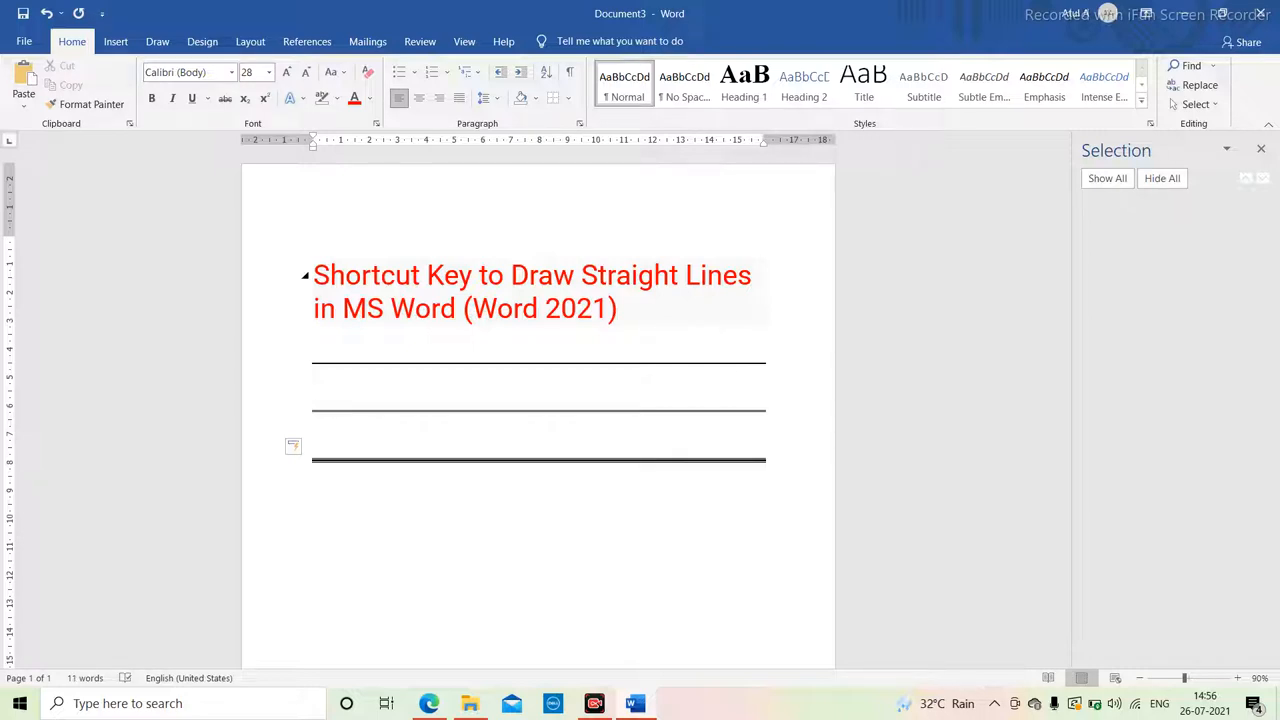
type("***")
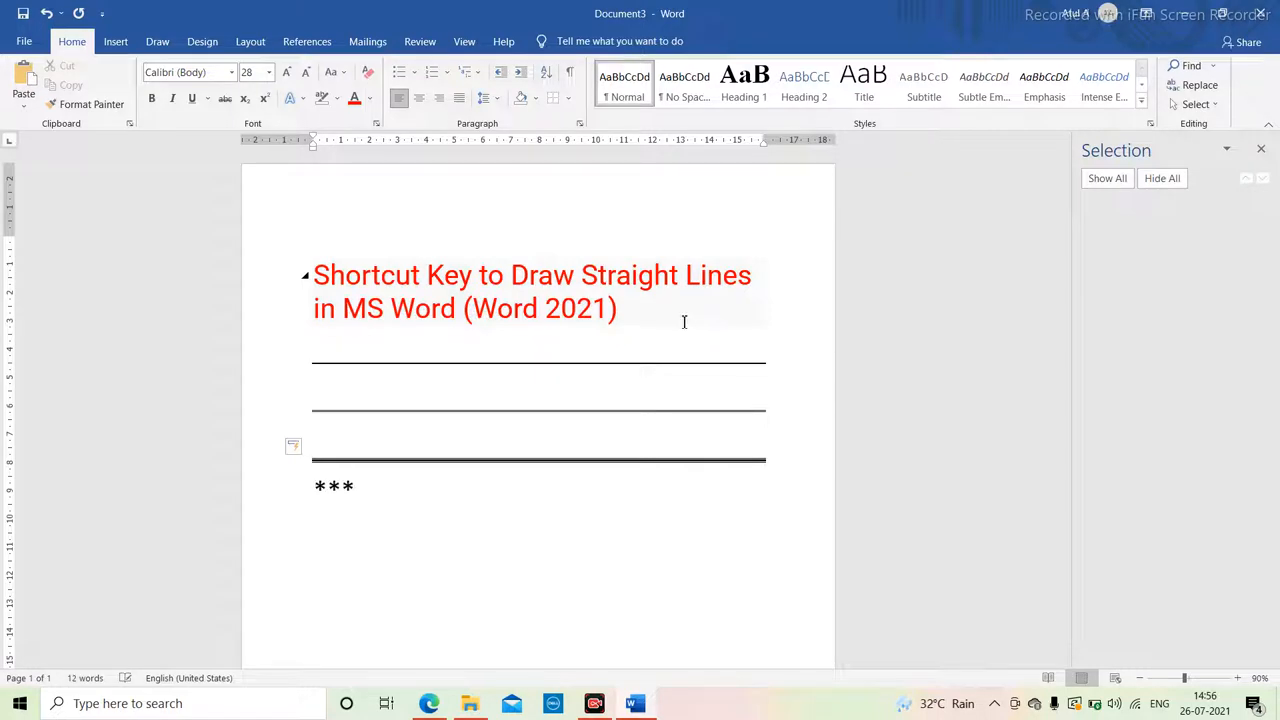